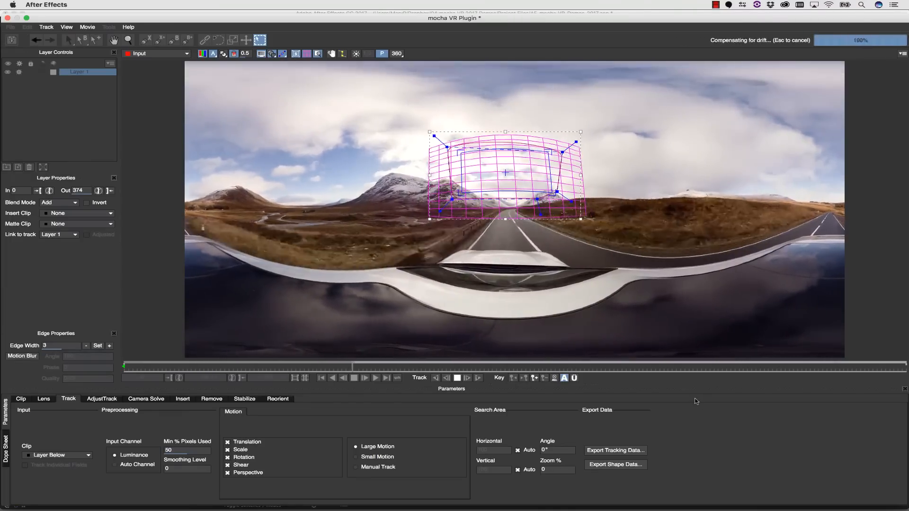
Step: Preview the tracked clips, track Layer 4 through the underwater clip and adjust its horizon
click(277, 399)
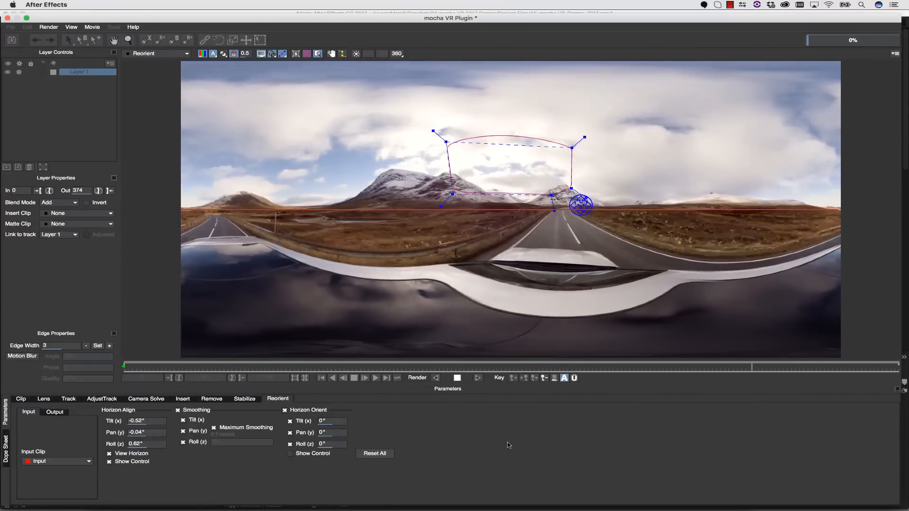
click(69, 398)
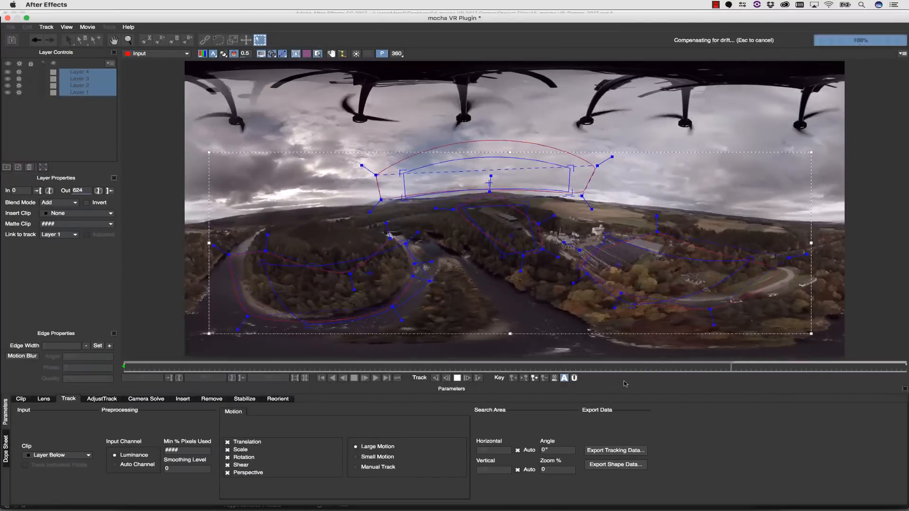
click(277, 399)
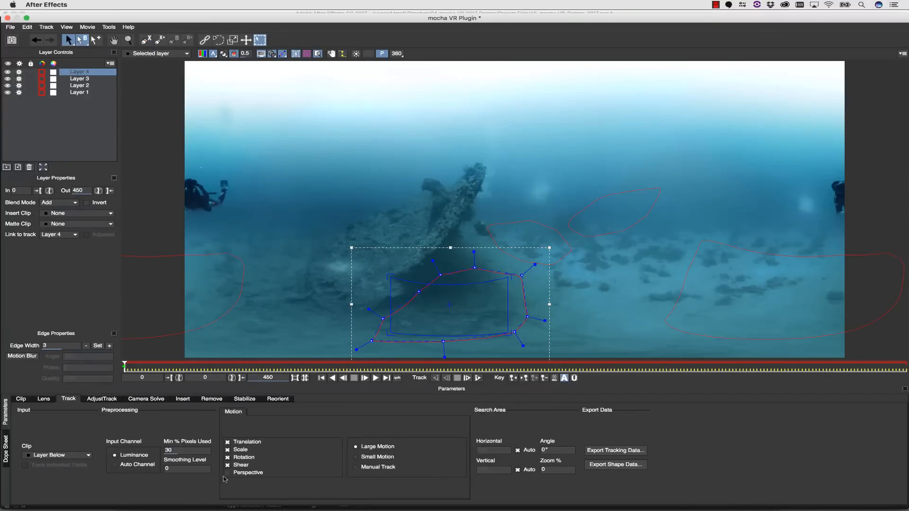
click(363, 377)
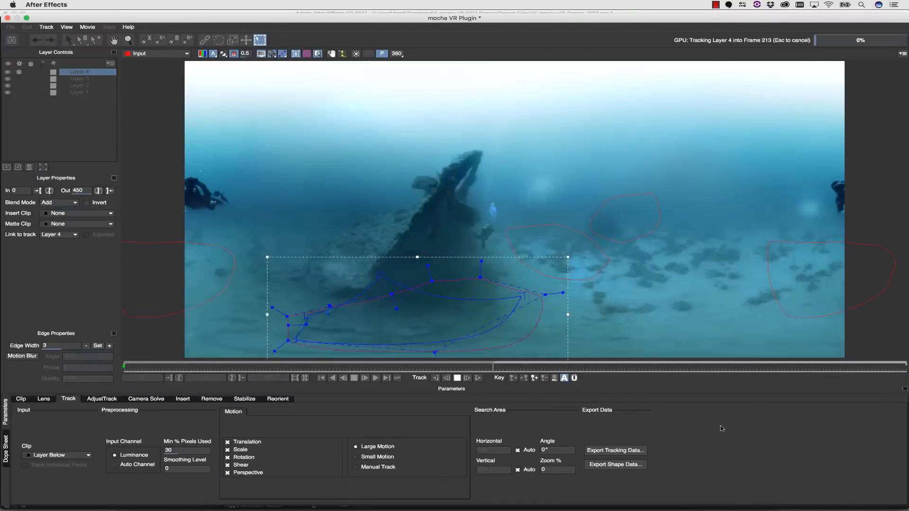
click(278, 399)
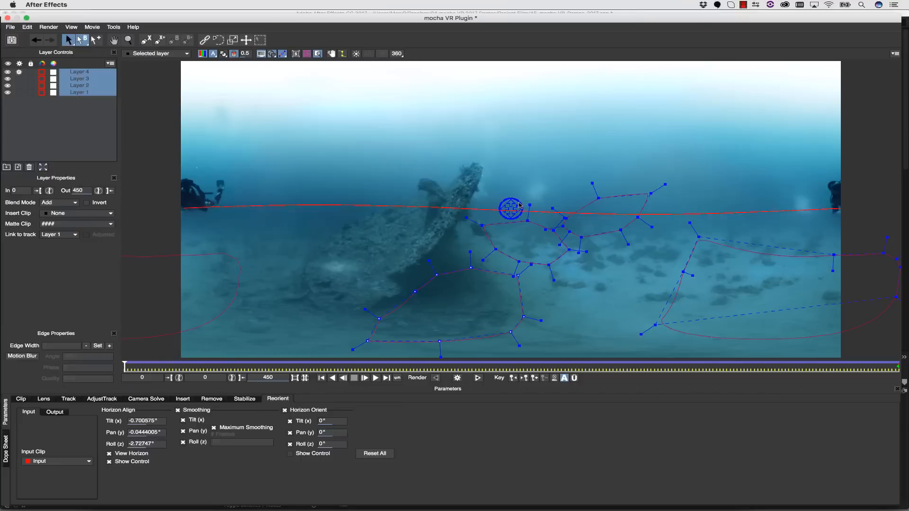
drag(510, 209, 510, 208)
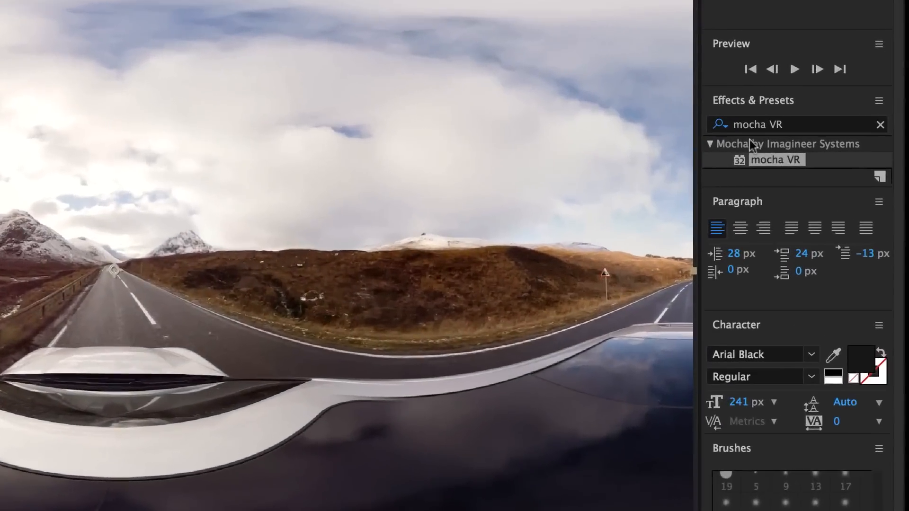
Step: Apply the mocha VR effect to the road clip and launch it in the plugin
double_click(776, 161)
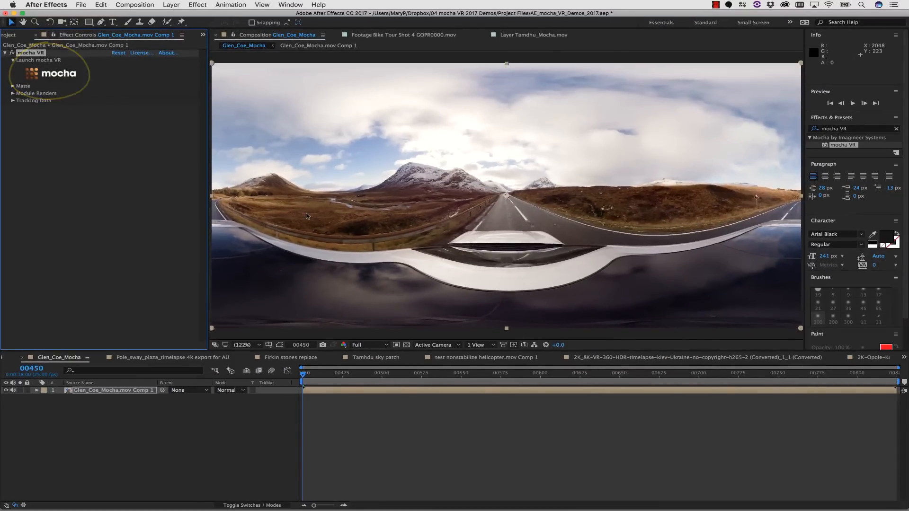
click(39, 61)
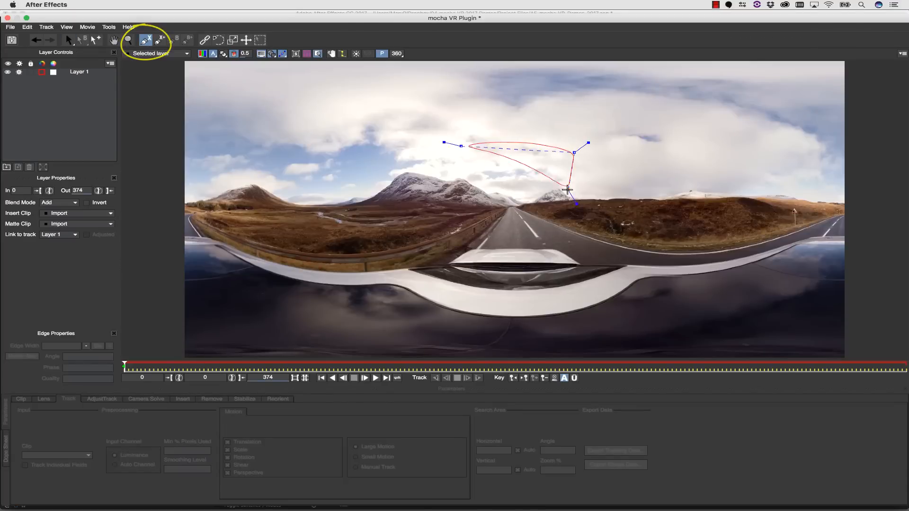
Step: Track the Layer 1 shape around the distant road forward through the clip
click(68, 40)
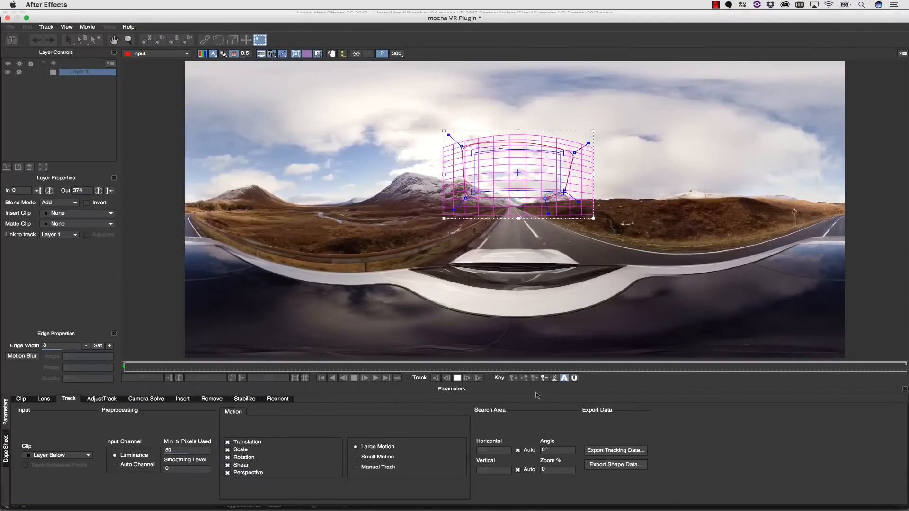
click(467, 377)
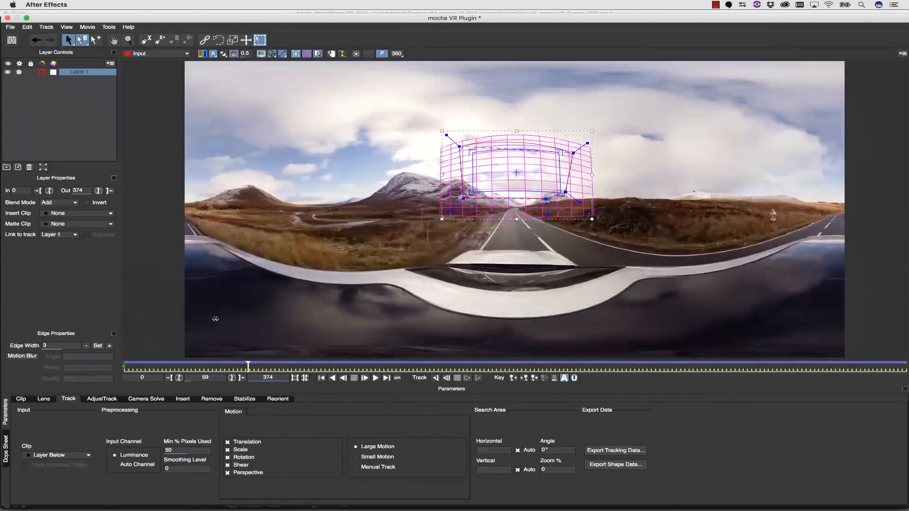
click(278, 399)
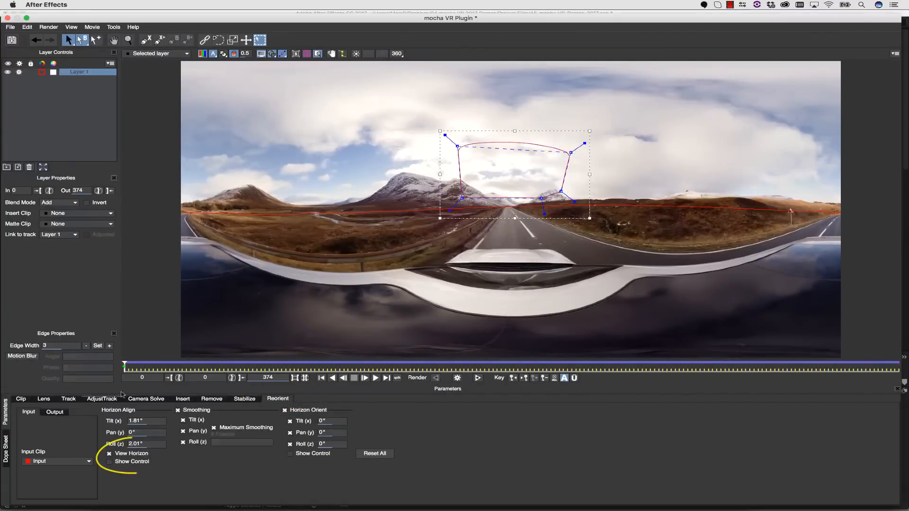
Step: Show the horizon control, centre it on the road's vanishing point and render the levelled clip
click(109, 461)
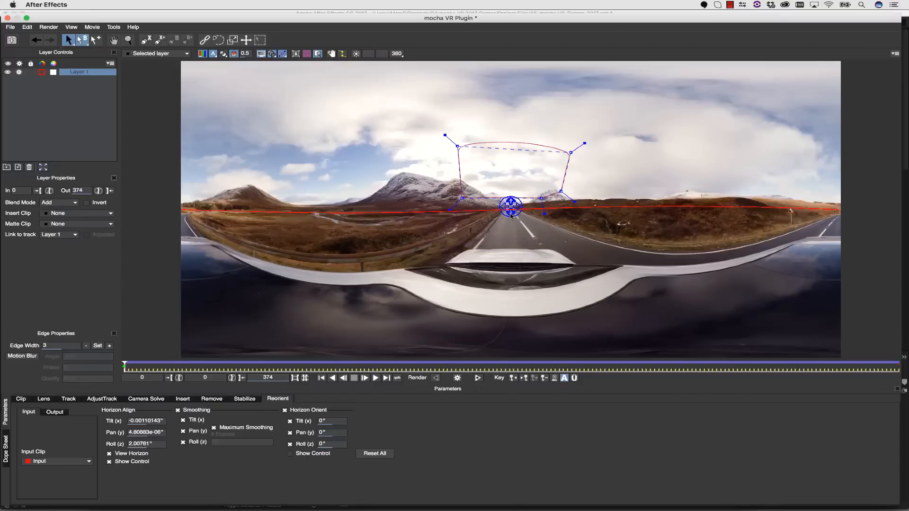
drag(510, 207, 511, 206)
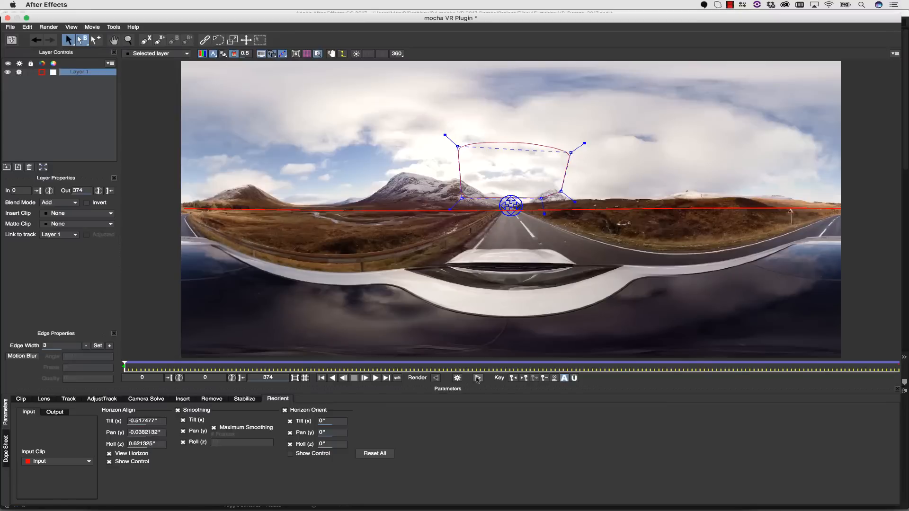
click(477, 377)
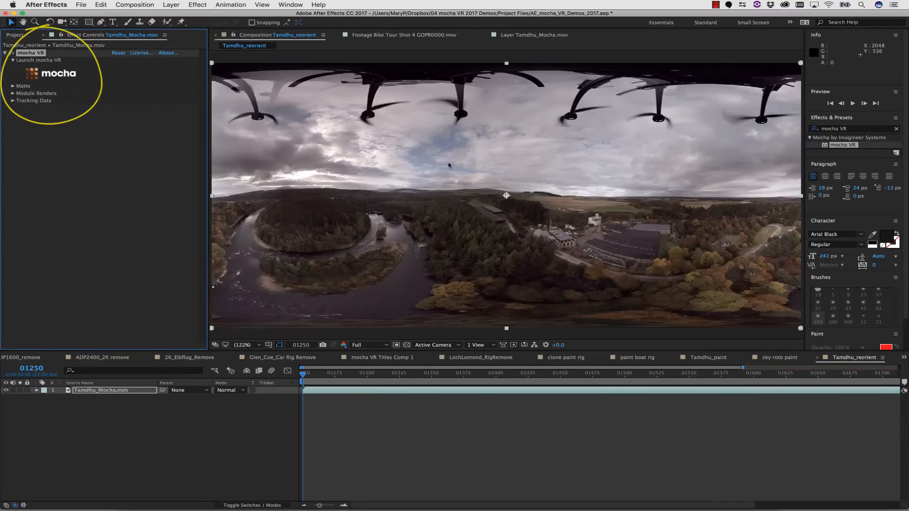
Step: Launch mocha VR for the Tamdhu_Mocha drone layer from Effect Controls
click(39, 59)
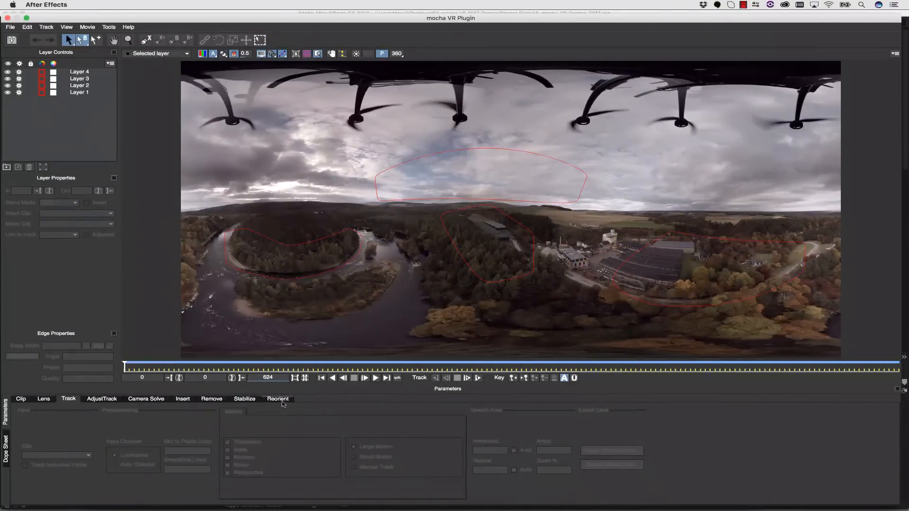
Step: In Reorient, select all four layers, show the horizon control and align it with the skyline
click(278, 399)
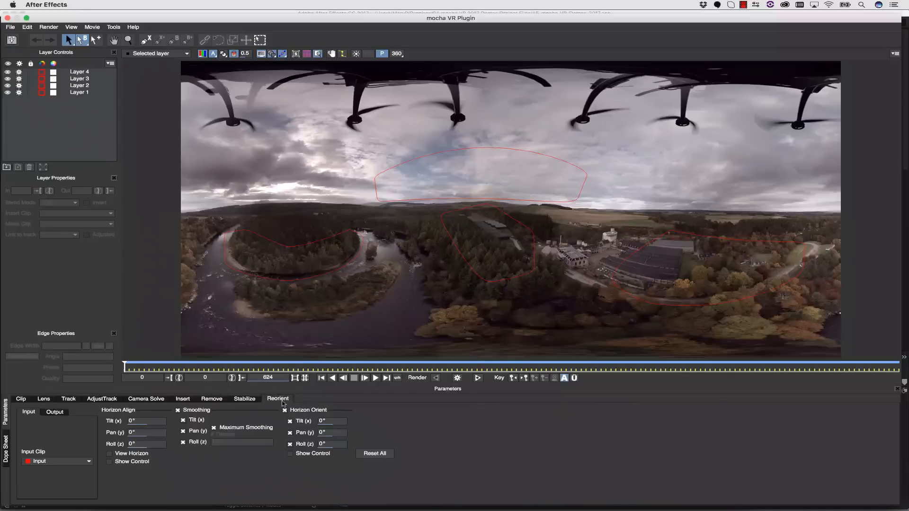
click(80, 72)
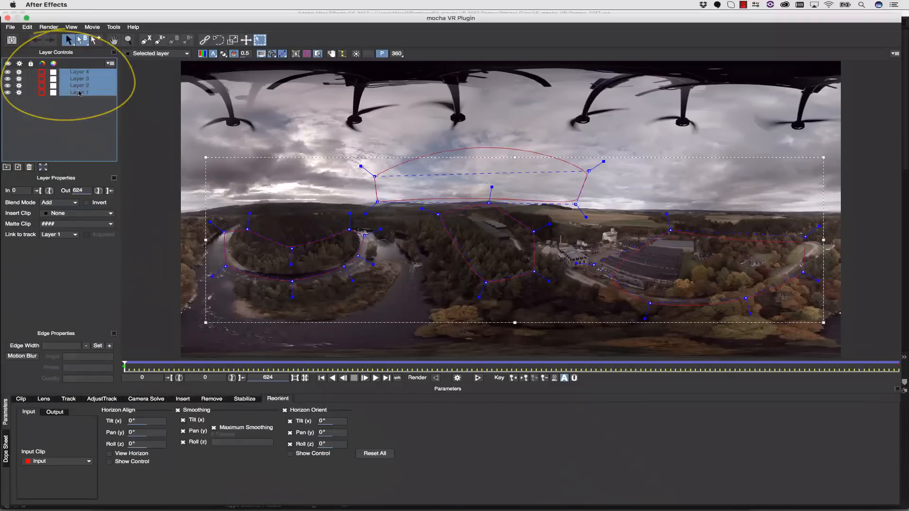
click(110, 453)
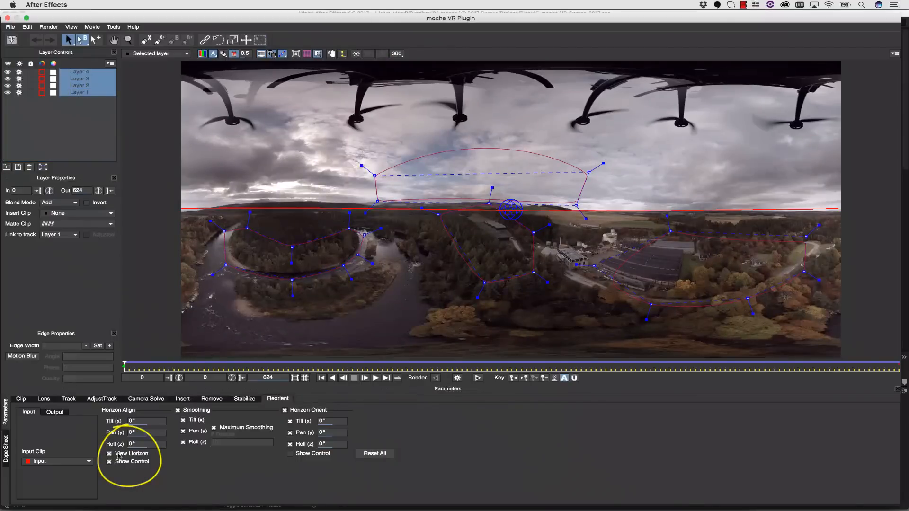
drag(511, 208, 522, 205)
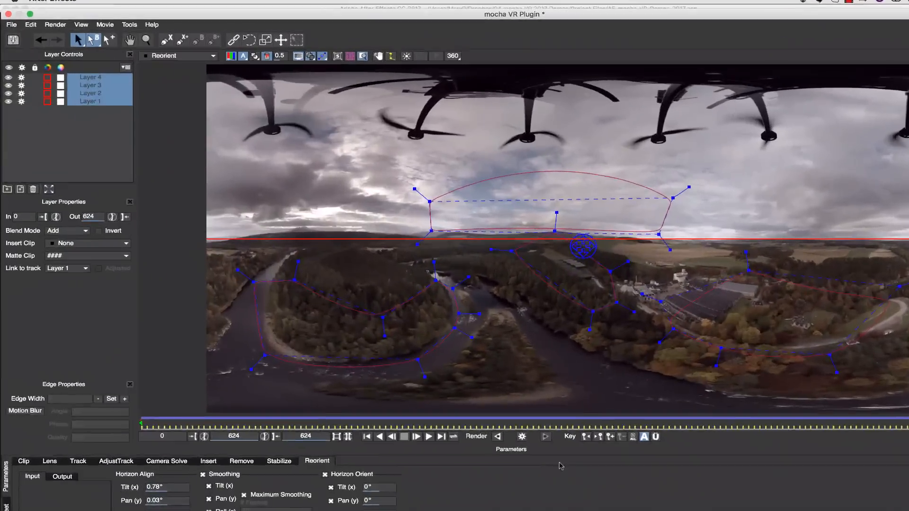
Step: Review the Export Rendered Clip settings from the File menu, then cancel without exporting
click(11, 25)
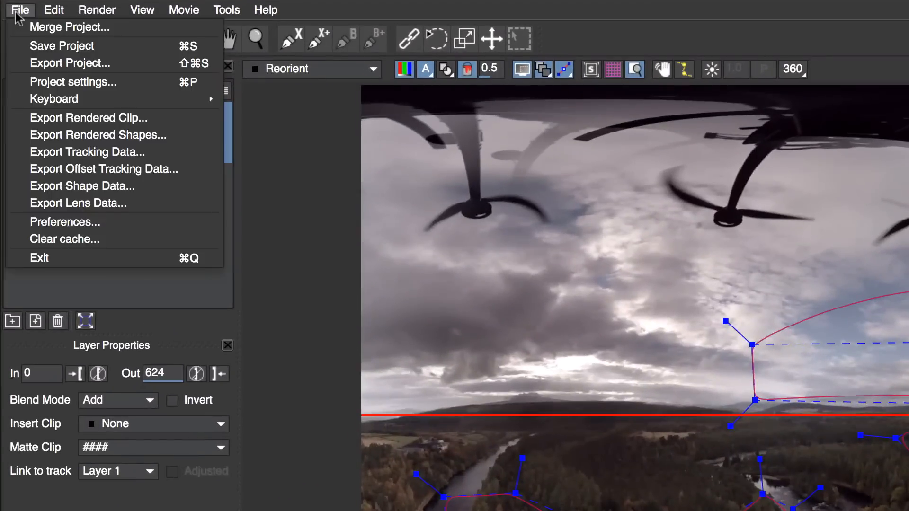
click(88, 117)
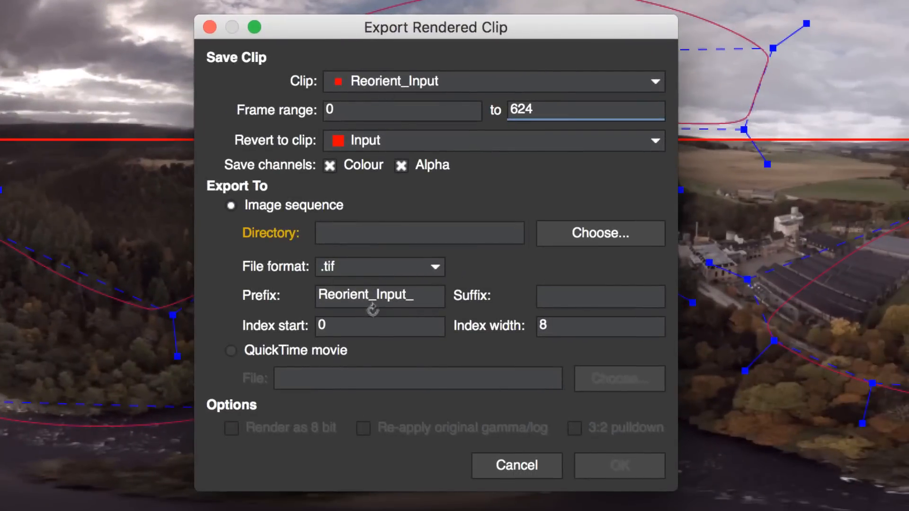
mouse_move(290, 369)
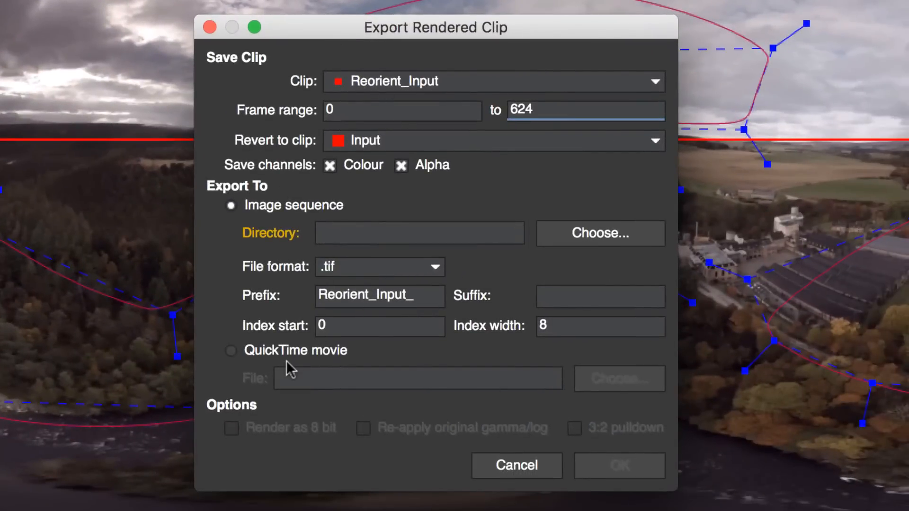
click(515, 466)
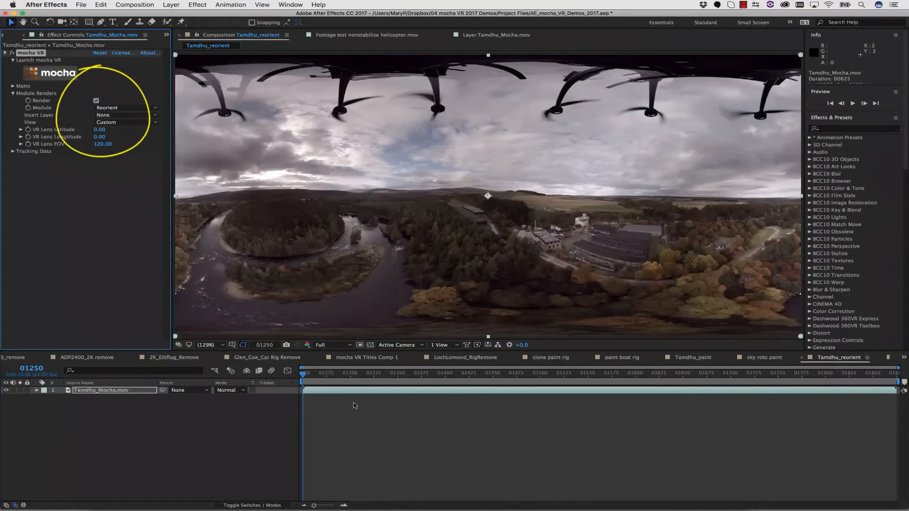
Step: Tick Render under Module Renders so the effect outputs the reoriented drone footage
click(852, 103)
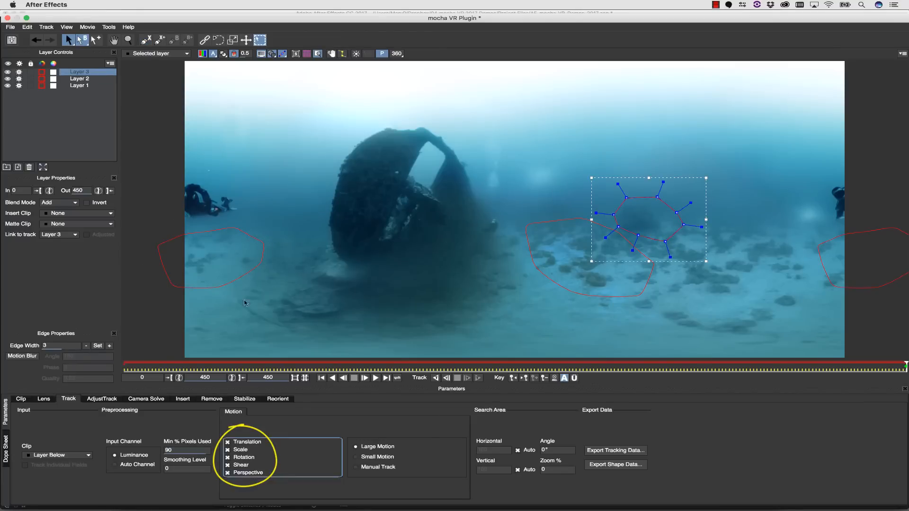
Step: Add a new X-spline layer around the wreck's base and track it forward
click(79, 85)
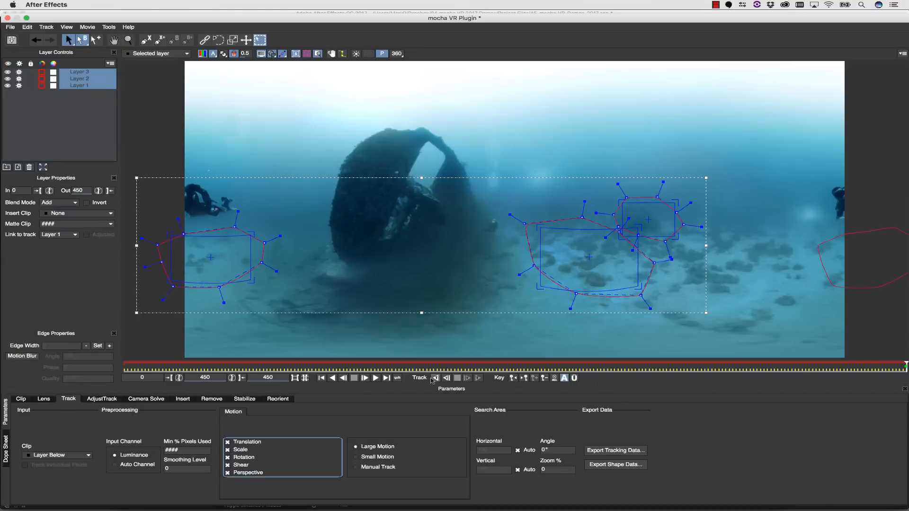
click(435, 378)
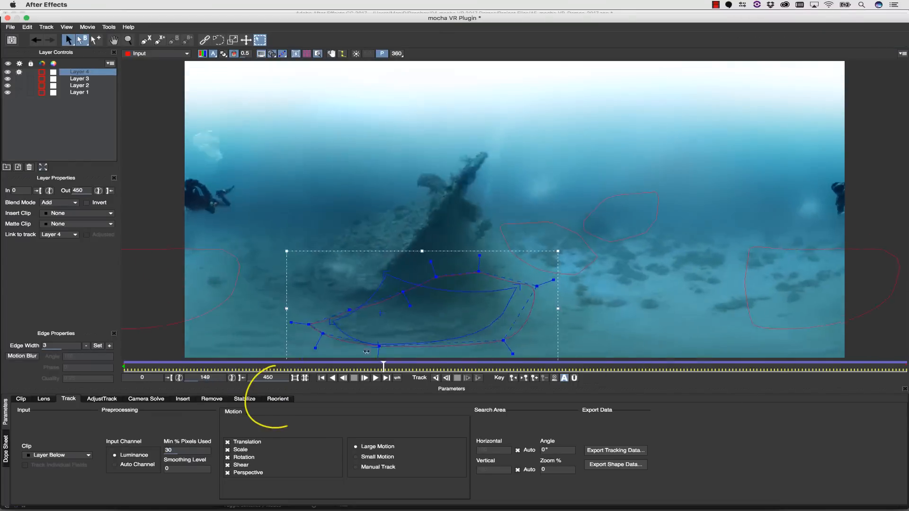
Step: In Reorient, select all four layers, show the horizon control and level it to the seabed
click(277, 399)
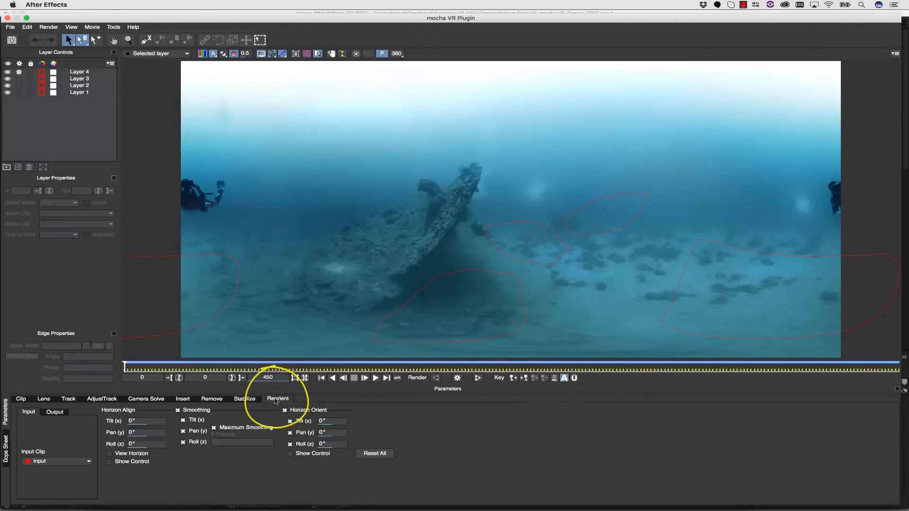
click(80, 79)
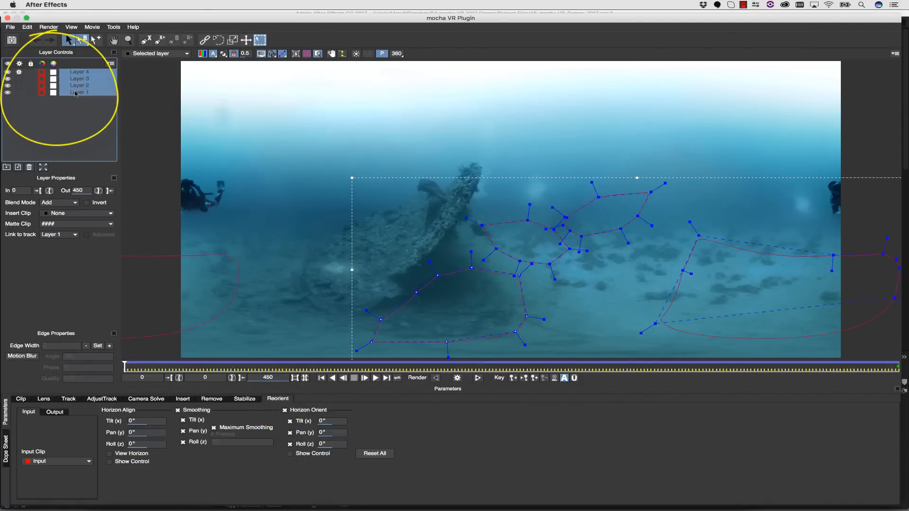
click(109, 454)
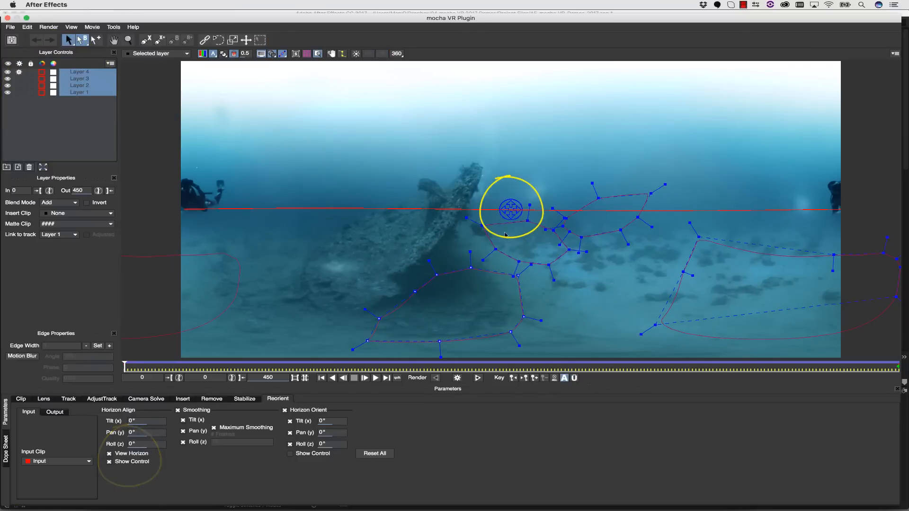
drag(510, 208, 514, 207)
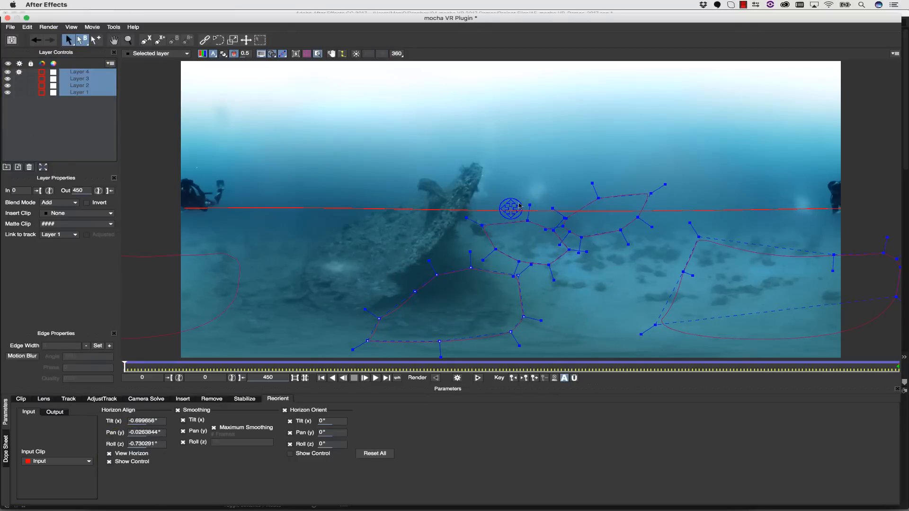
drag(510, 208, 516, 200)
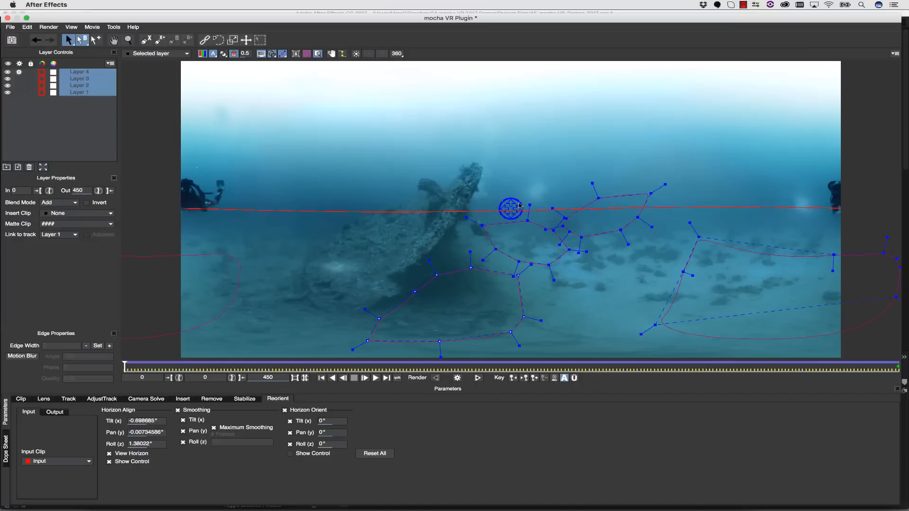
drag(510, 208, 511, 206)
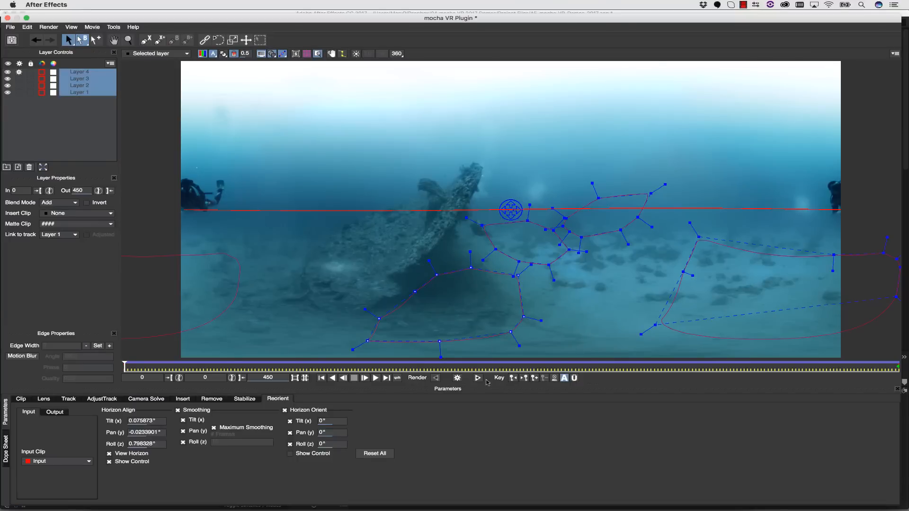
Step: Render the reoriented underwater clip and tick Render for the effect in After Effects
click(477, 377)
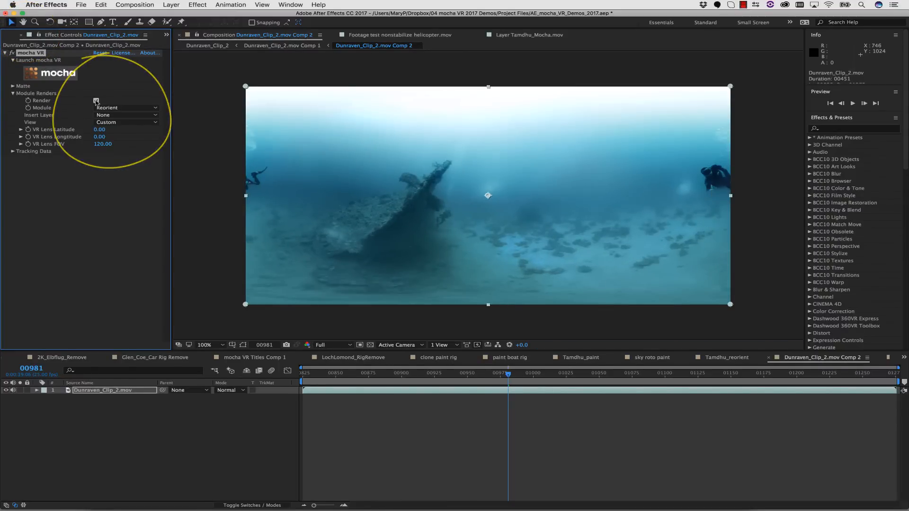
click(96, 100)
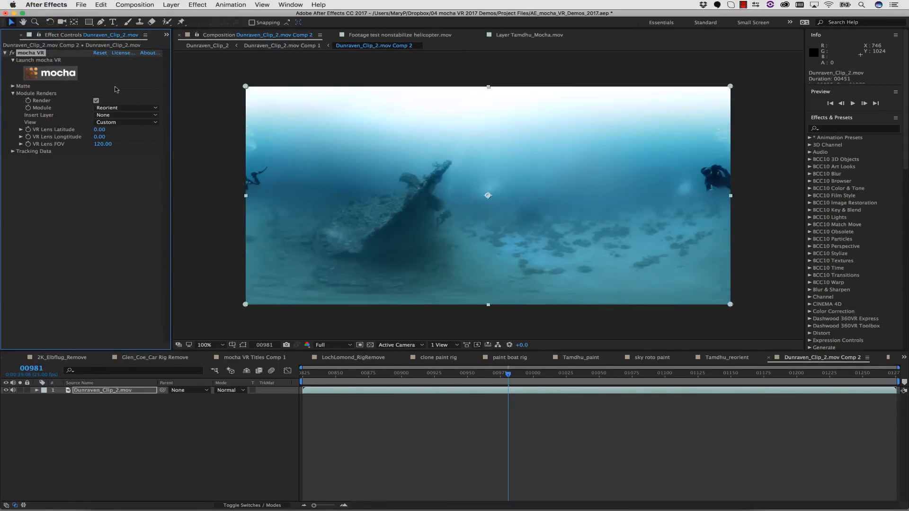